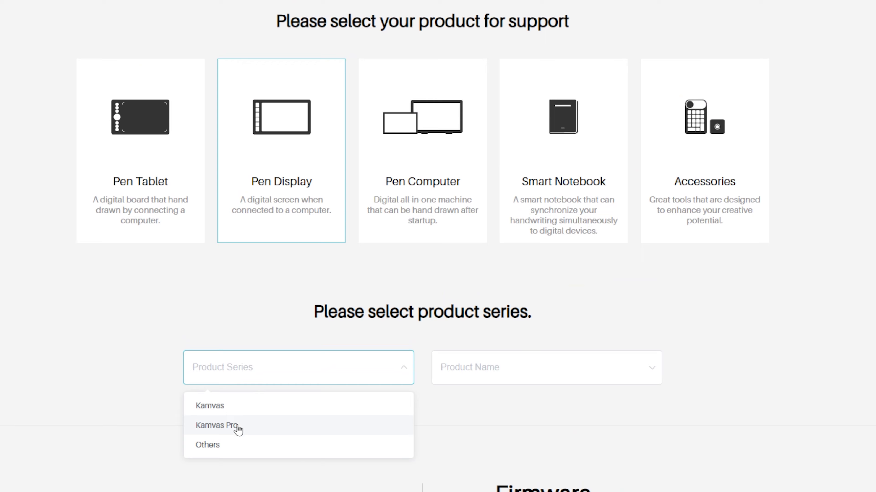
Choose the Kamvas Pro series and the Kamvas Pro 13(2.5K) model on the download page
{"action": "left_click", "coordinate": [214, 425]}
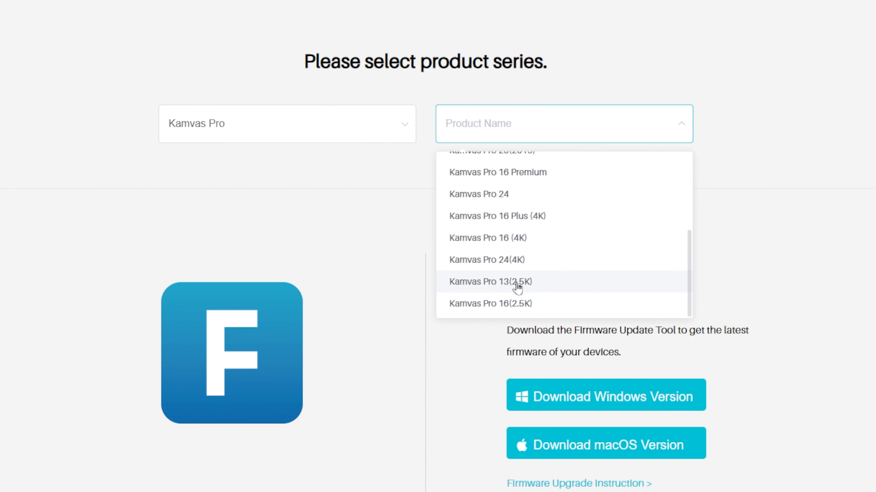
{"action": "mouse_move", "coordinate": [511, 293]}
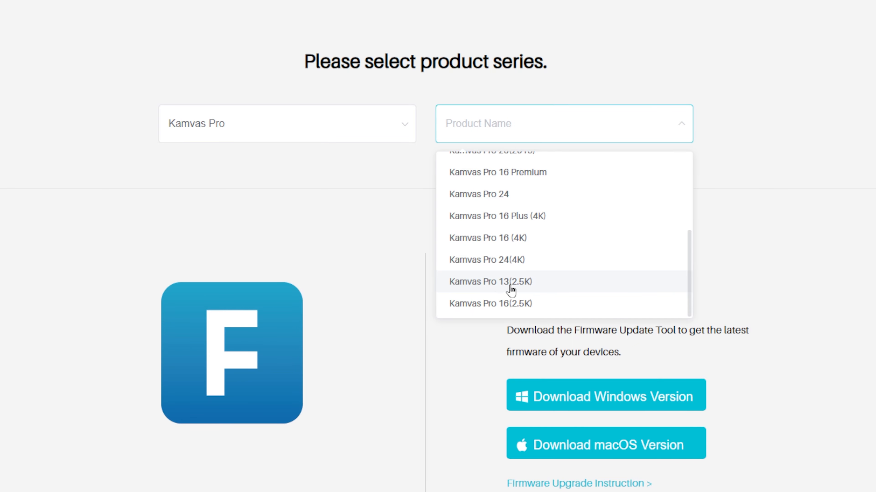
{"action": "left_click", "coordinate": [489, 282]}
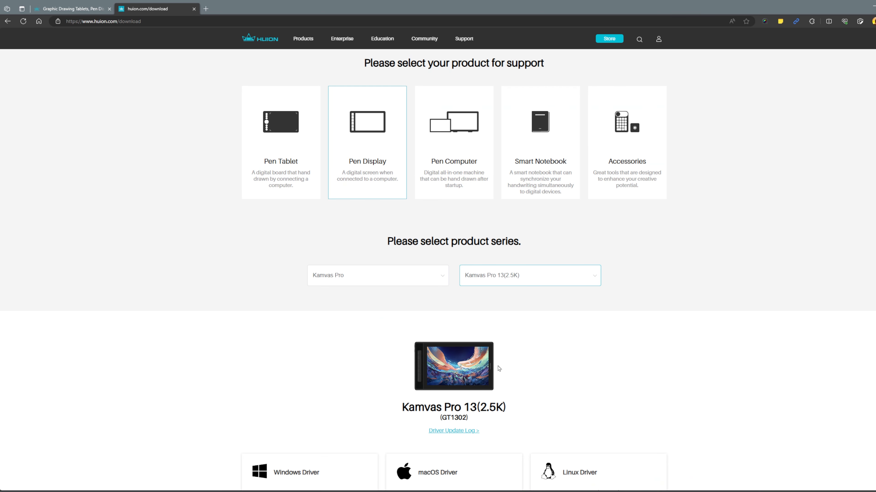
Scroll down to the Windows, macOS and Linux driver cards for Kamvas Pro 13(2.5K)
{"action": "scroll", "scroll_direction": "down", "scroll_amount": 3}
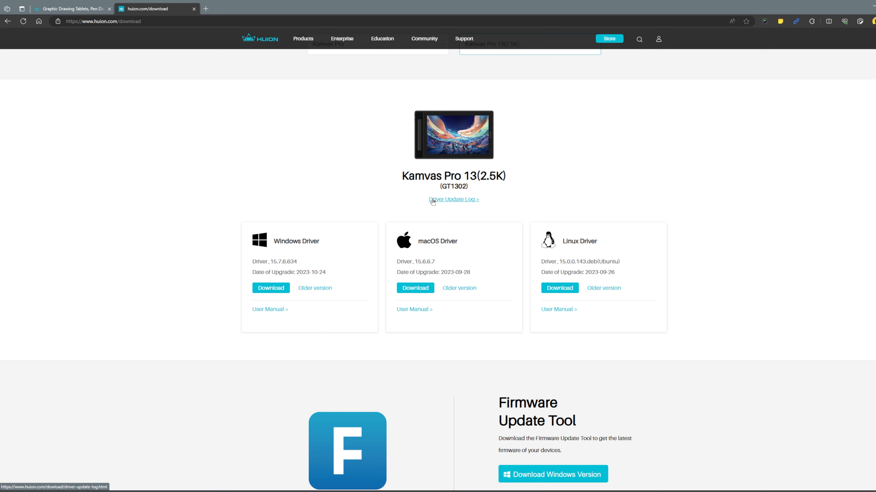
{"action": "mouse_move", "coordinate": [357, 277]}
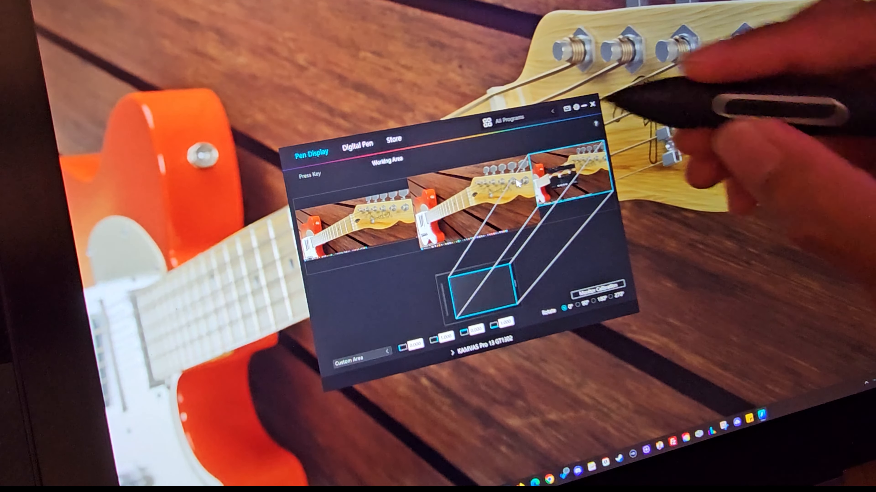
Switch to the Digital Pen tab and show Pressure Sensitivity Adjustment
{"action": "left_click", "coordinate": [357, 151]}
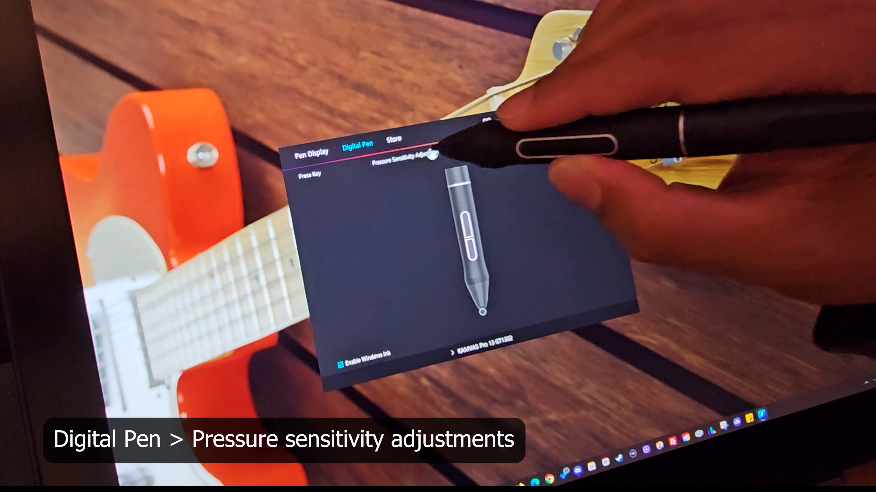